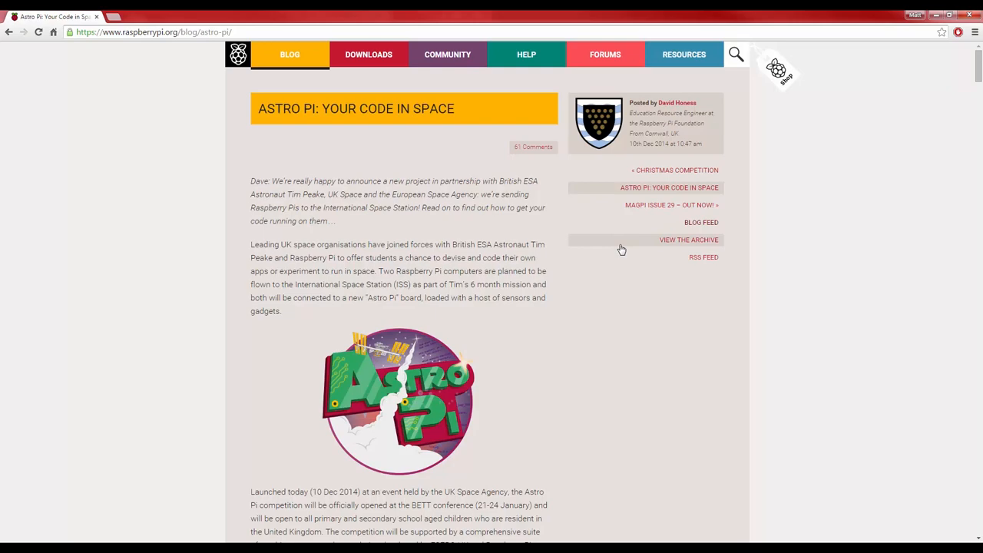
Scroll down through the 'Astro Pi: Your Code in Space' blog post
{"action": "scroll", "scroll_direction": "down", "scroll_amount": 3}
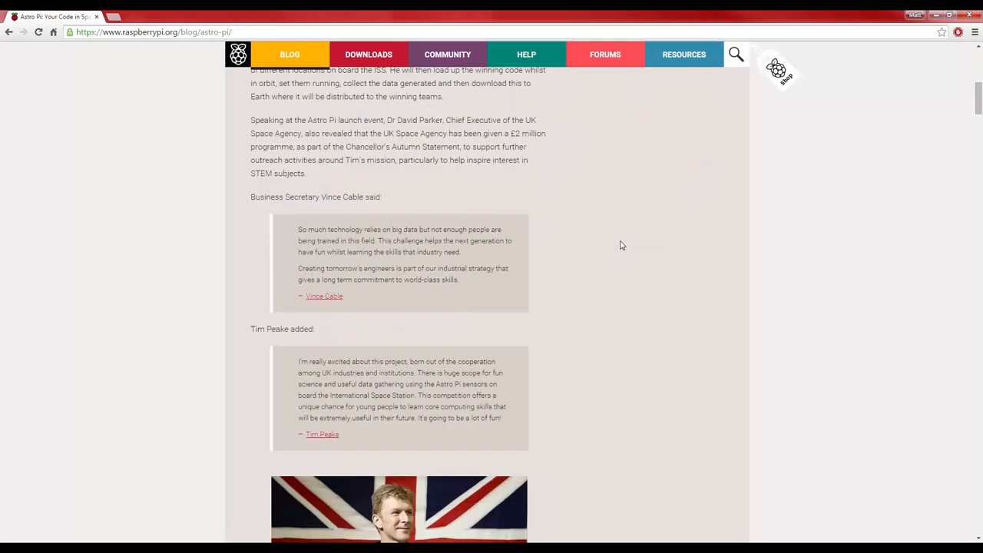
{"action": "scroll", "scroll_direction": "down", "scroll_amount": 3}
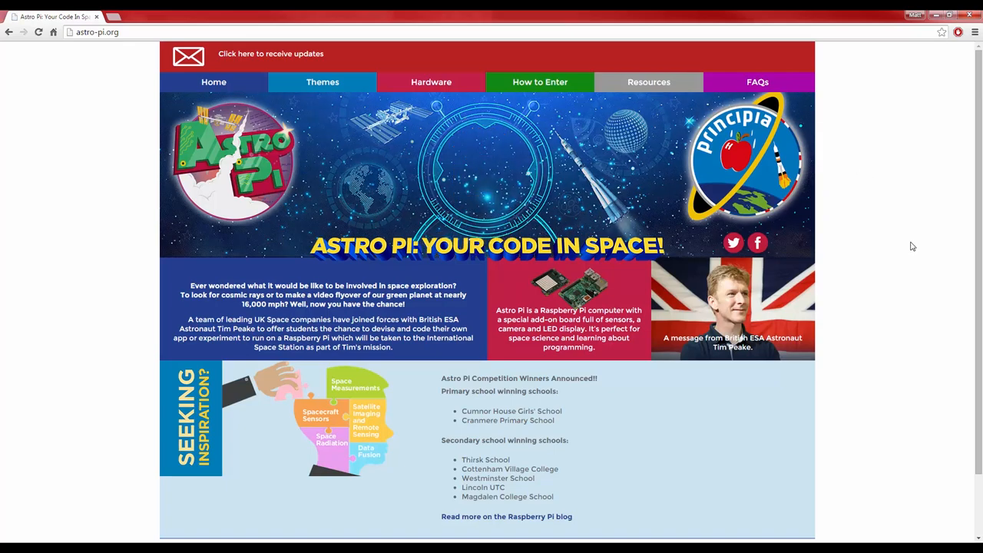
Follow 'Read more on the Raspberry Pi blog' and scroll through the winners update post
{"action": "left_click", "coordinate": [506, 516]}
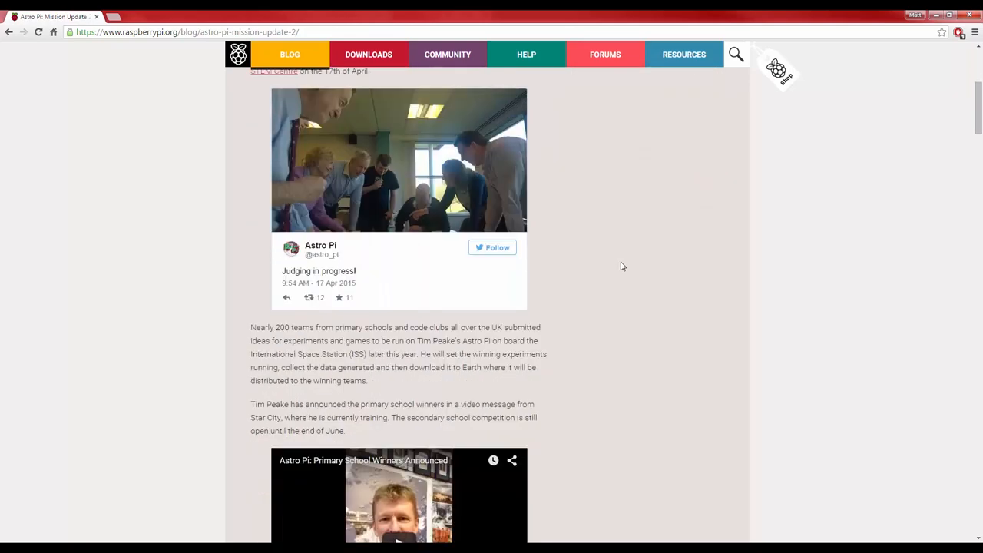
{"action": "scroll", "scroll_direction": "down", "scroll_amount": 3}
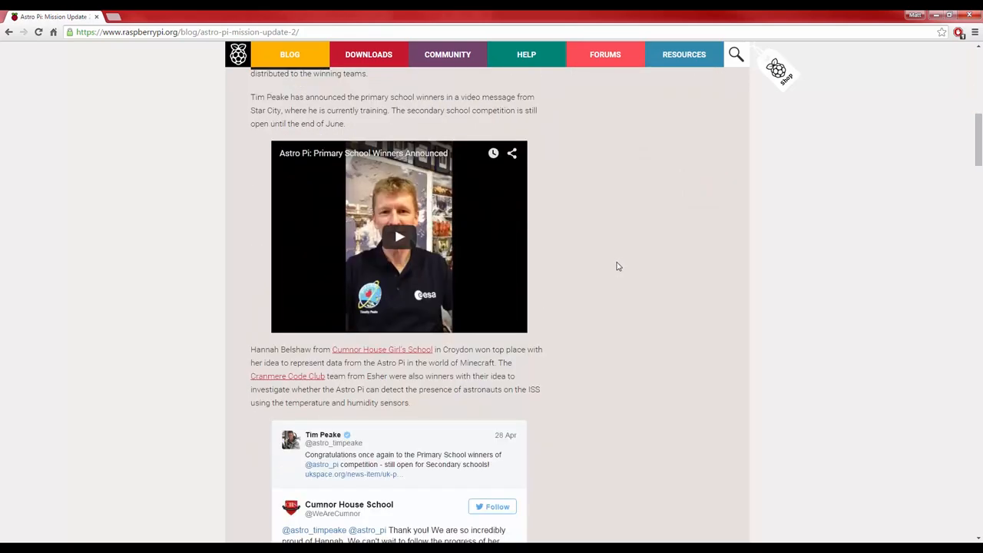
{"action": "scroll", "scroll_direction": "down", "scroll_amount": 3}
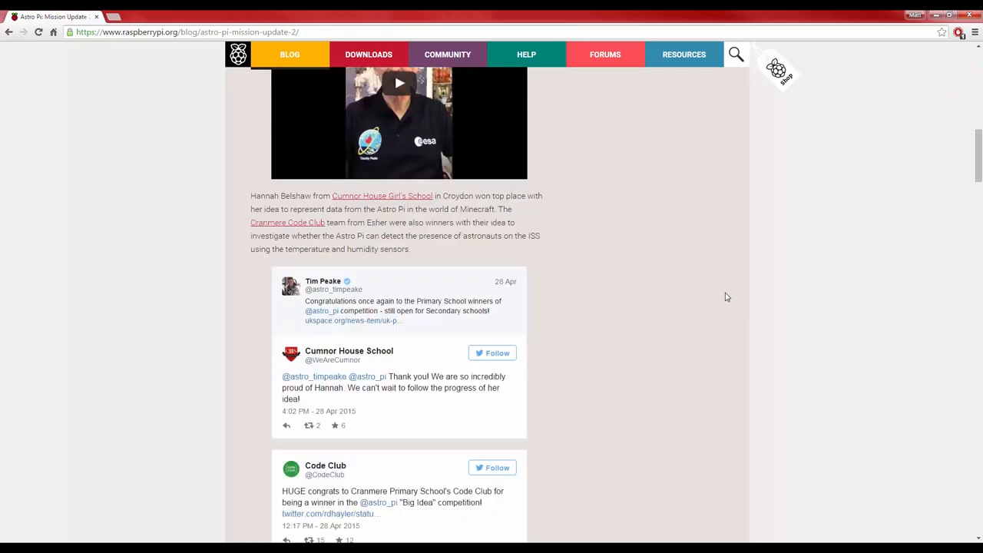
{"action": "scroll", "scroll_direction": "down", "scroll_amount": 3}
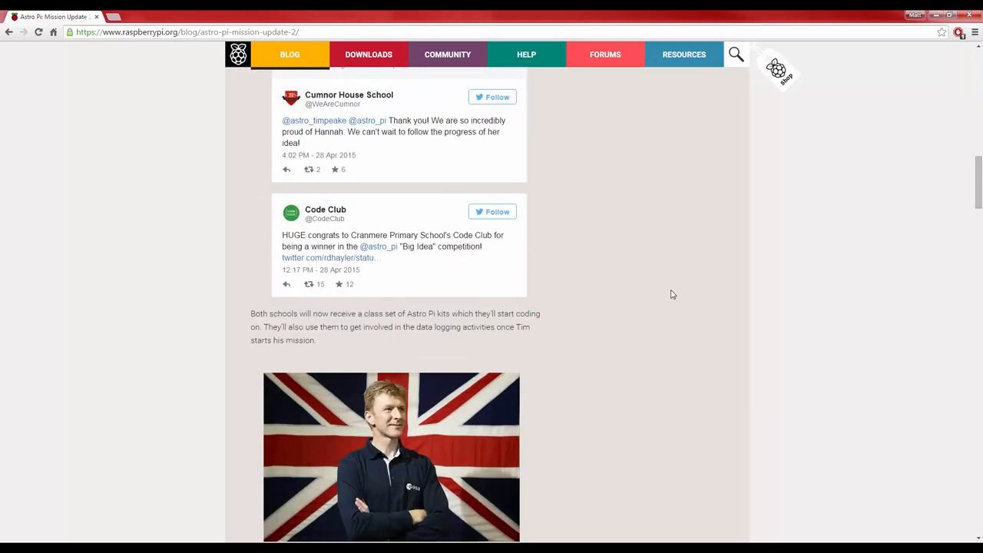
{"action": "scroll", "scroll_direction": "down", "scroll_amount": 3}
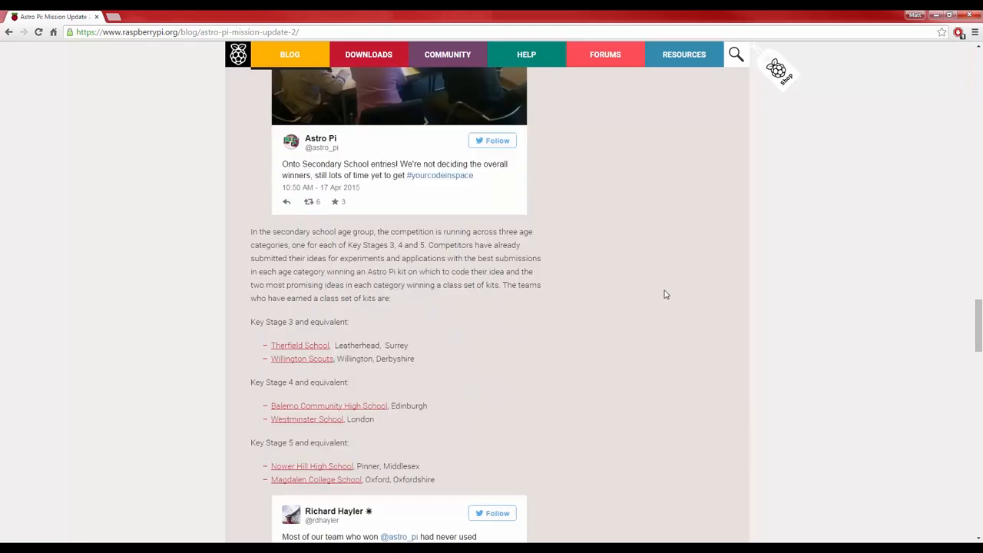
{"action": "scroll", "scroll_direction": "down", "scroll_amount": 3}
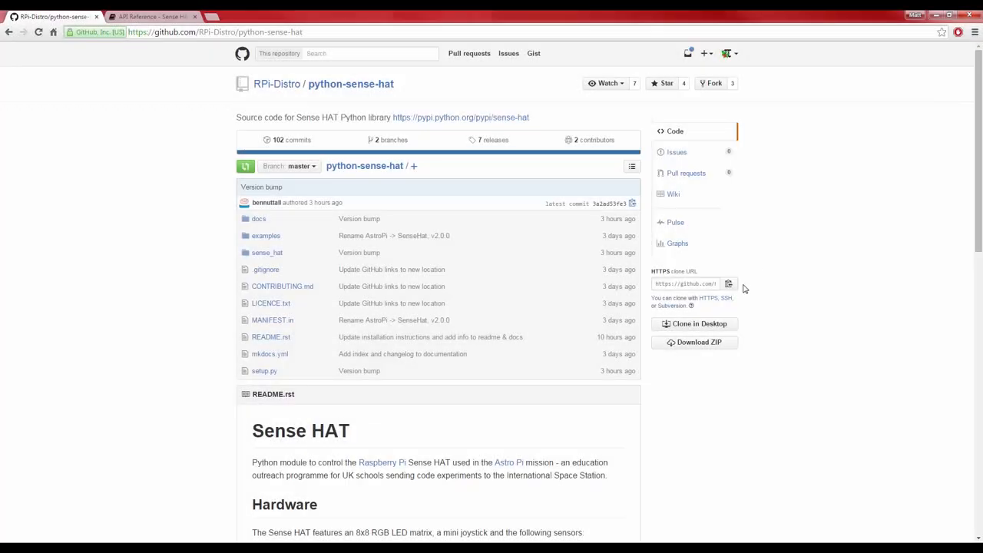
{"action": "mouse_move", "coordinate": [495, 310]}
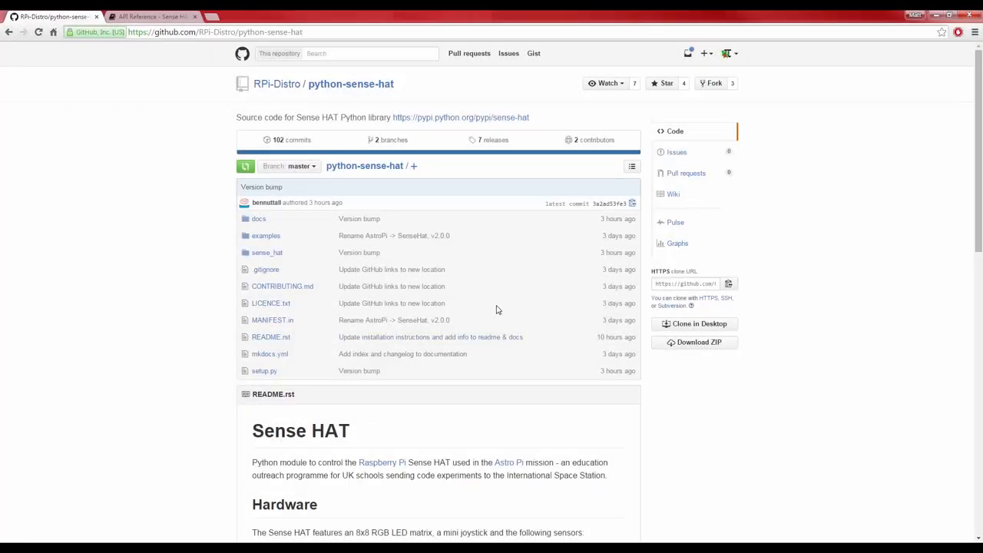
Scroll through the python-sense-hat README's hardware, installation and usage sections
{"action": "scroll", "scroll_direction": "down", "scroll_amount": 3}
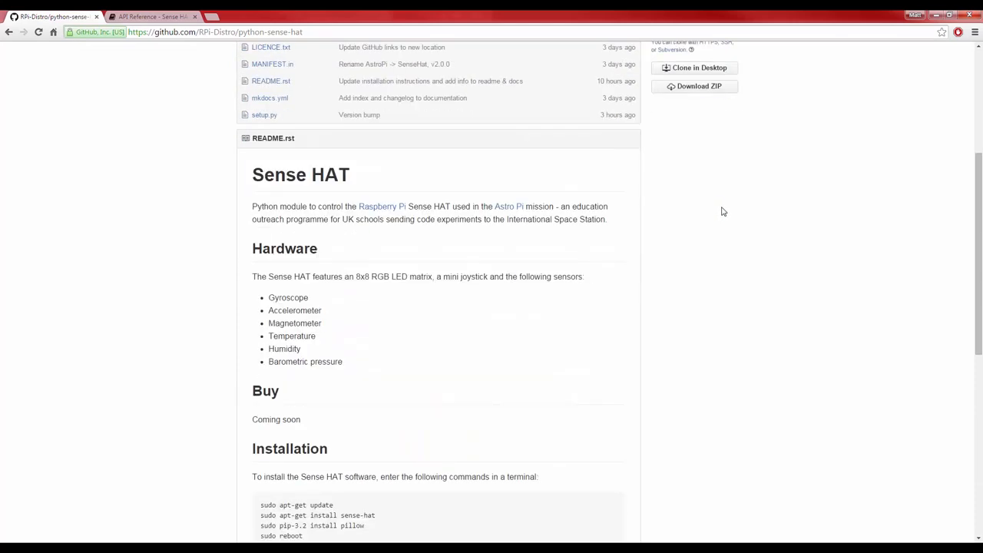
{"action": "scroll", "scroll_direction": "down", "scroll_amount": 3}
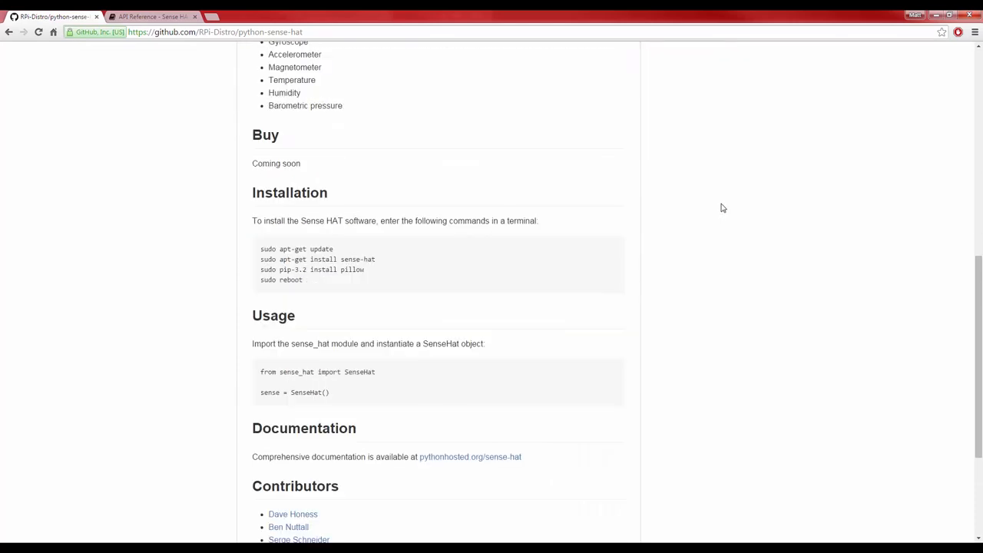
{"action": "scroll", "scroll_direction": "down", "scroll_amount": 3}
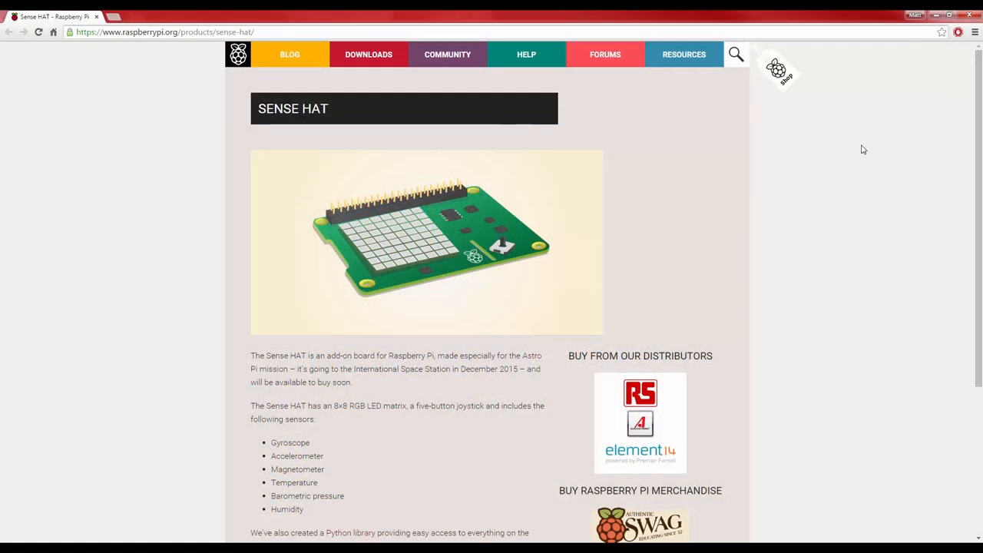
{"action": "mouse_move", "coordinate": [947, 290]}
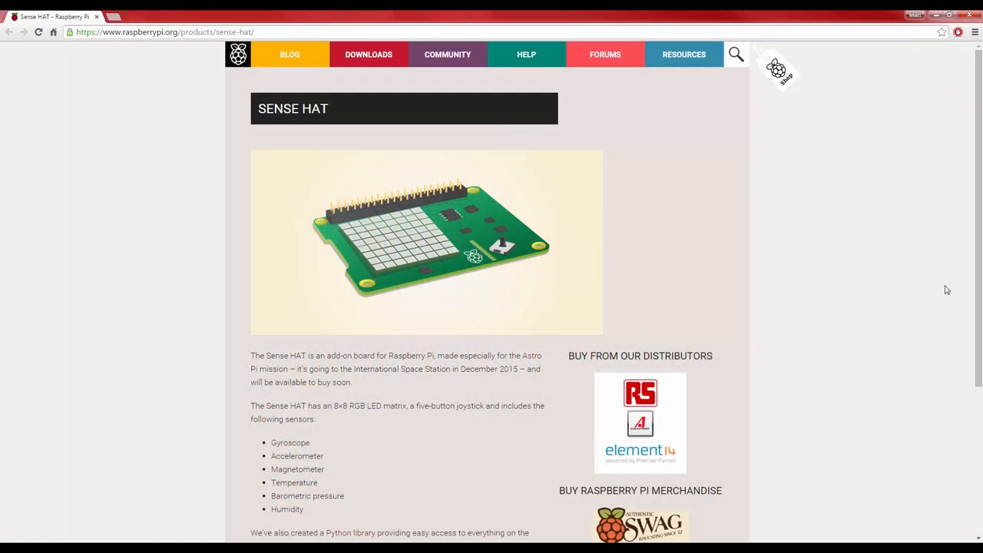
{"action": "mouse_move", "coordinate": [910, 248]}
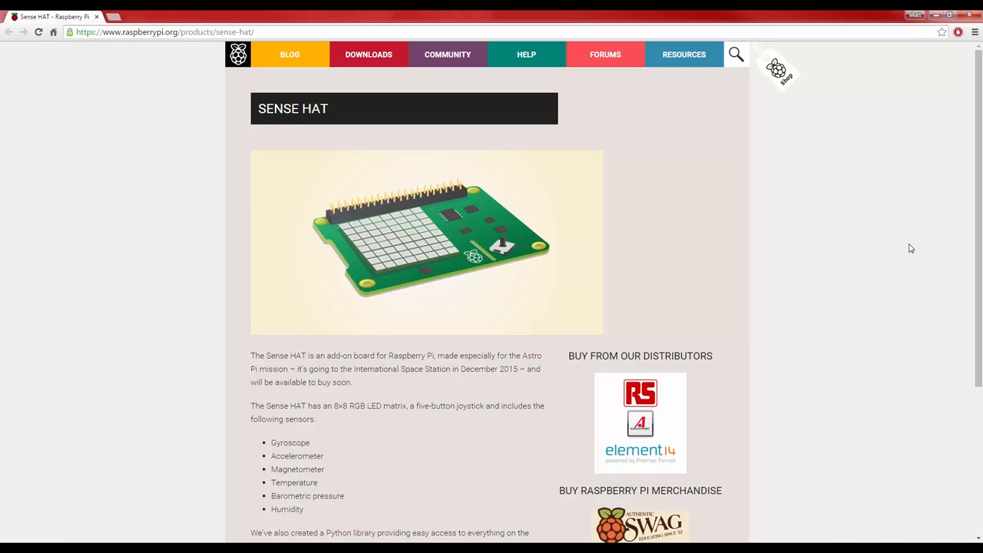
{"action": "scroll", "scroll_direction": "down", "scroll_amount": 3}
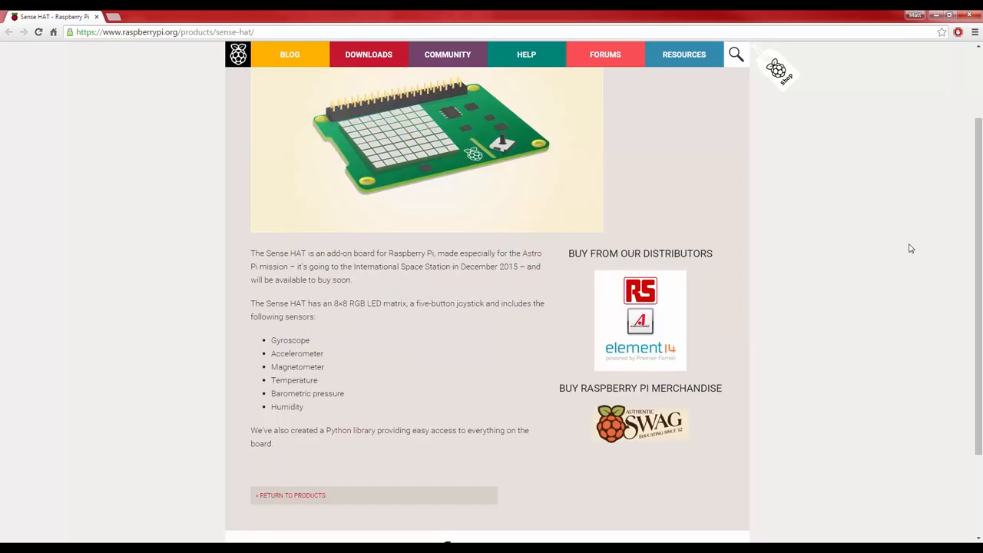